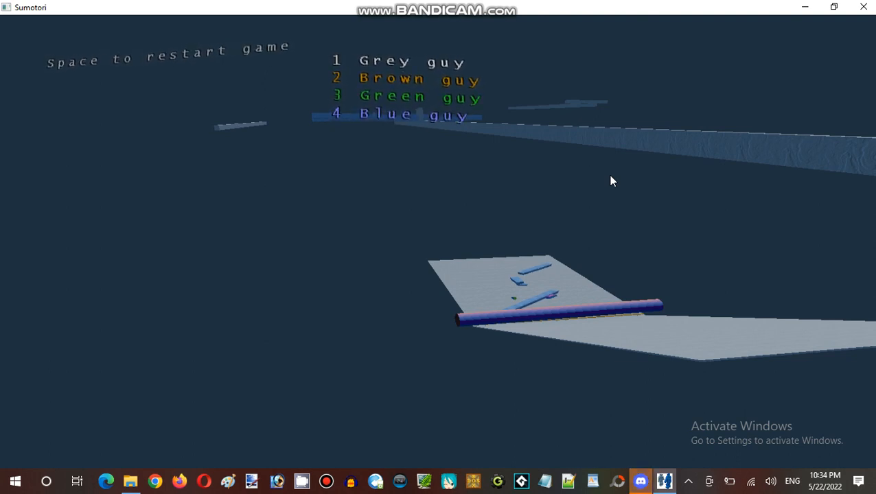
Leave the match results with Space, restarting to the Sumotori Dreams Full title screen
{"action": "key", "text": "space"}
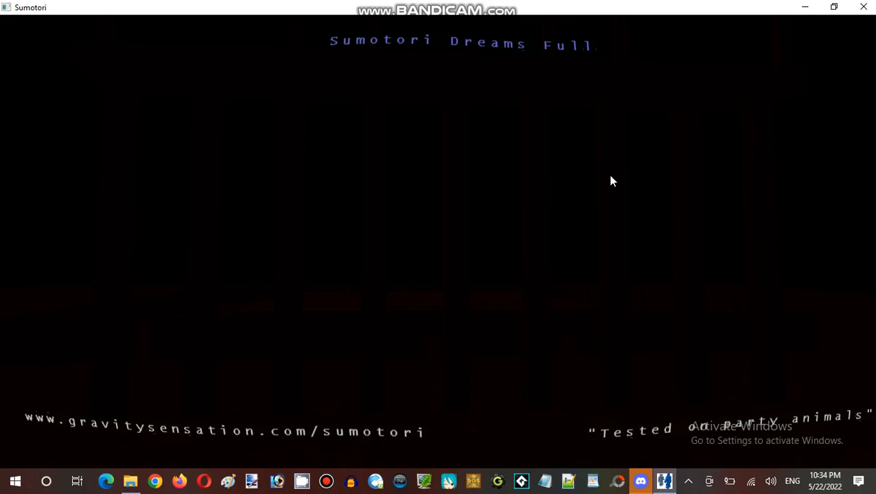